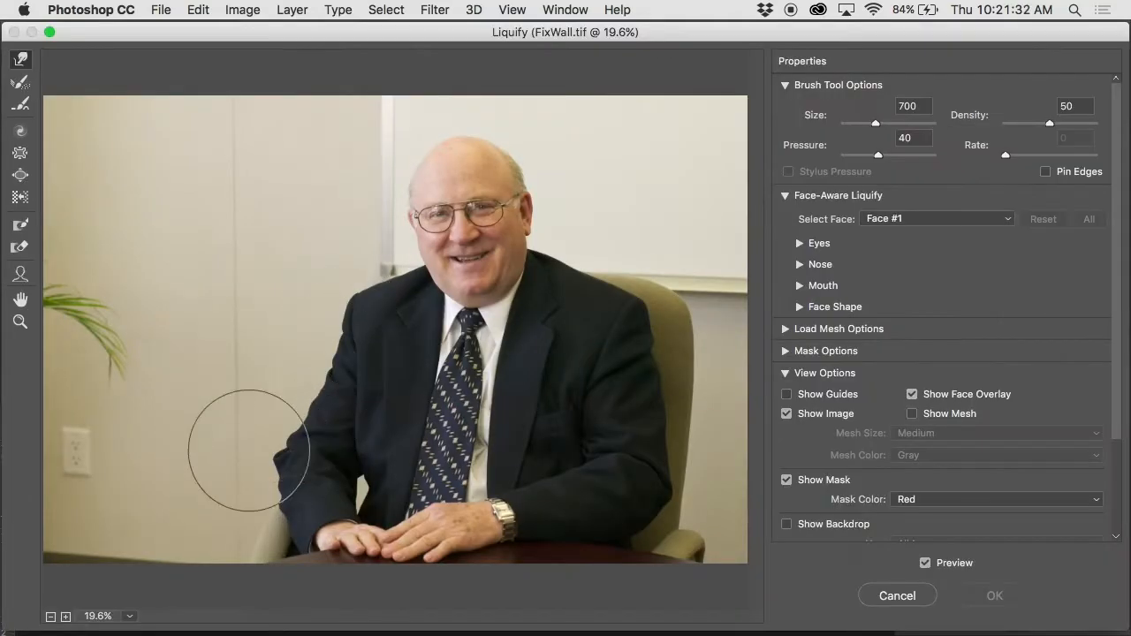
pyautogui.moveTo(80, 565)
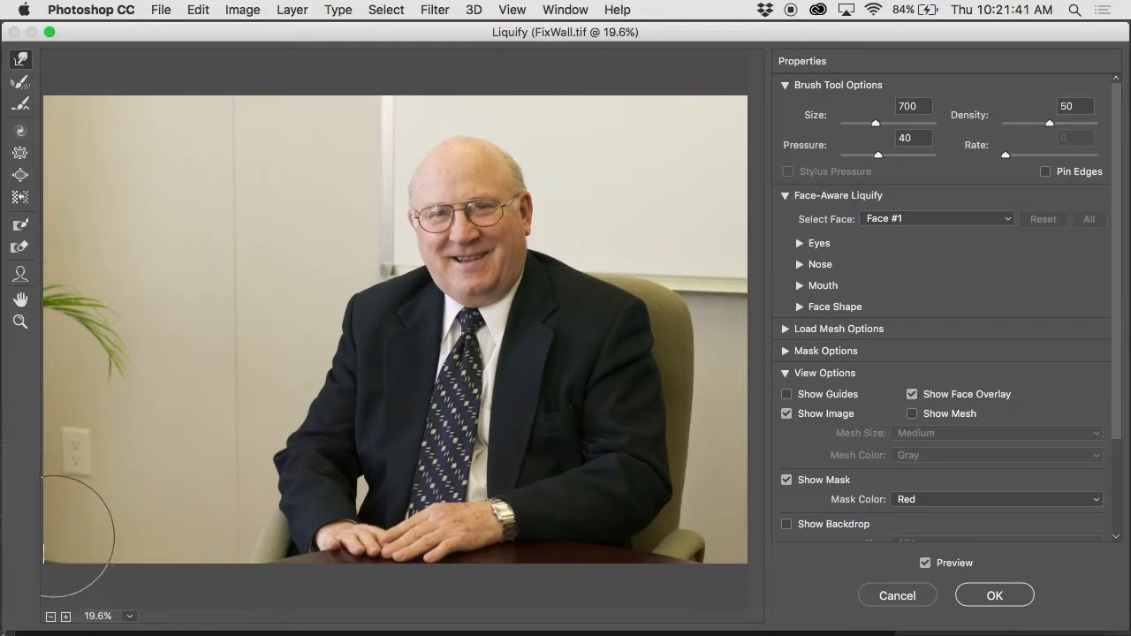
# Step: Apply the Liquify reshaping of the wall and return to the main workspace
pyautogui.click(993, 595)
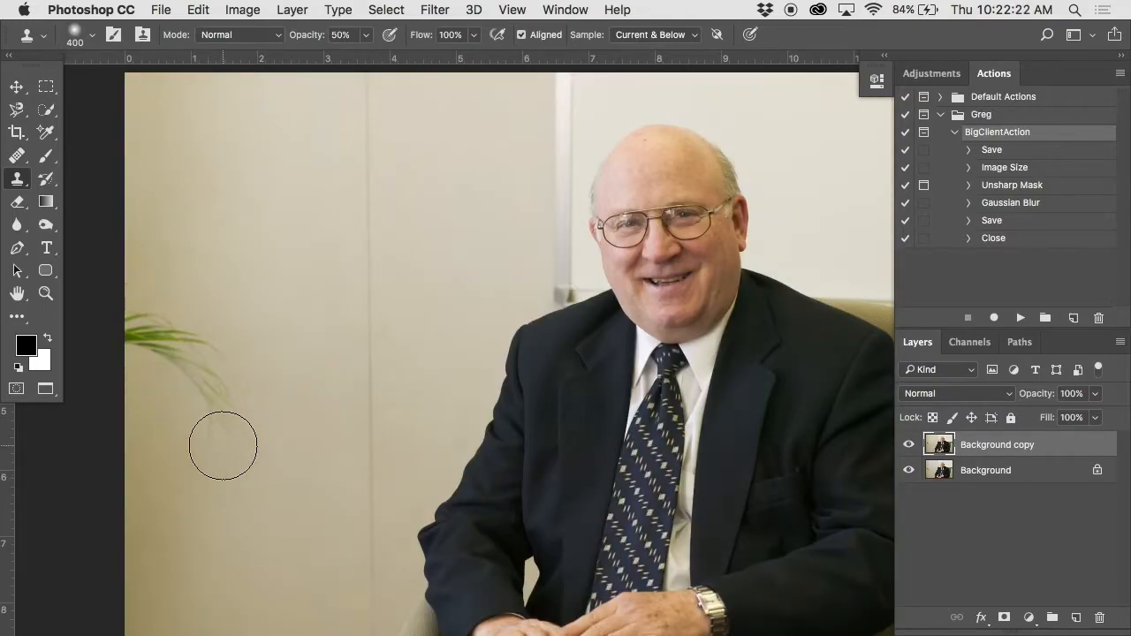
# Step: Clone beige wall texture over the plant leaves and remaining leaf tips
pyautogui.moveTo(223, 446); pyautogui.dragTo(148, 342)
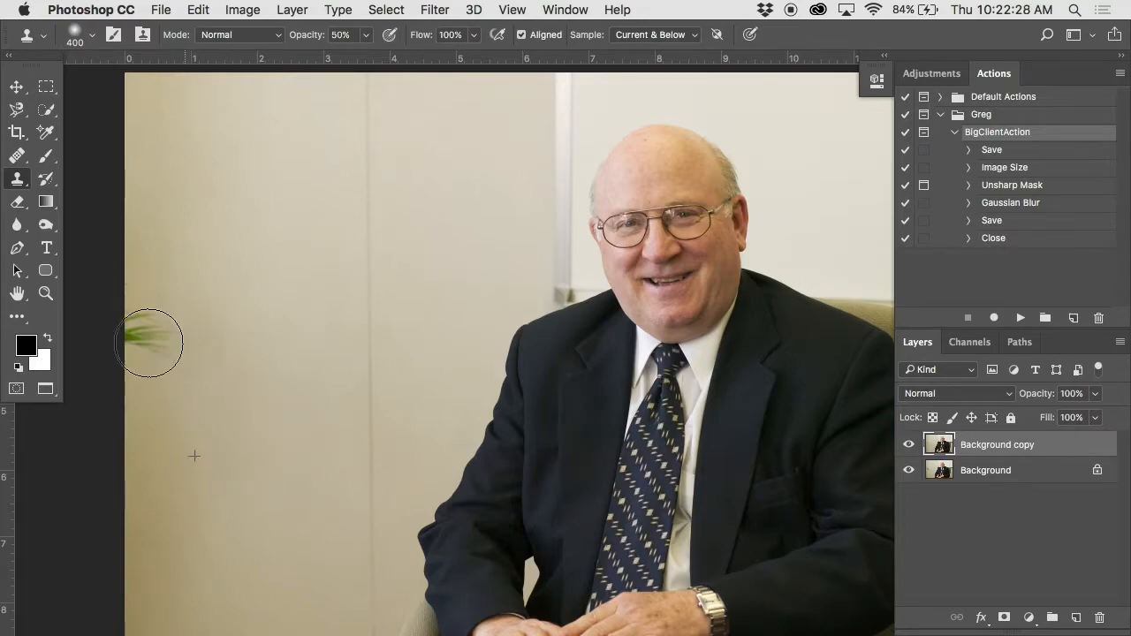
pyautogui.moveTo(149, 343); pyautogui.dragTo(230, 314)
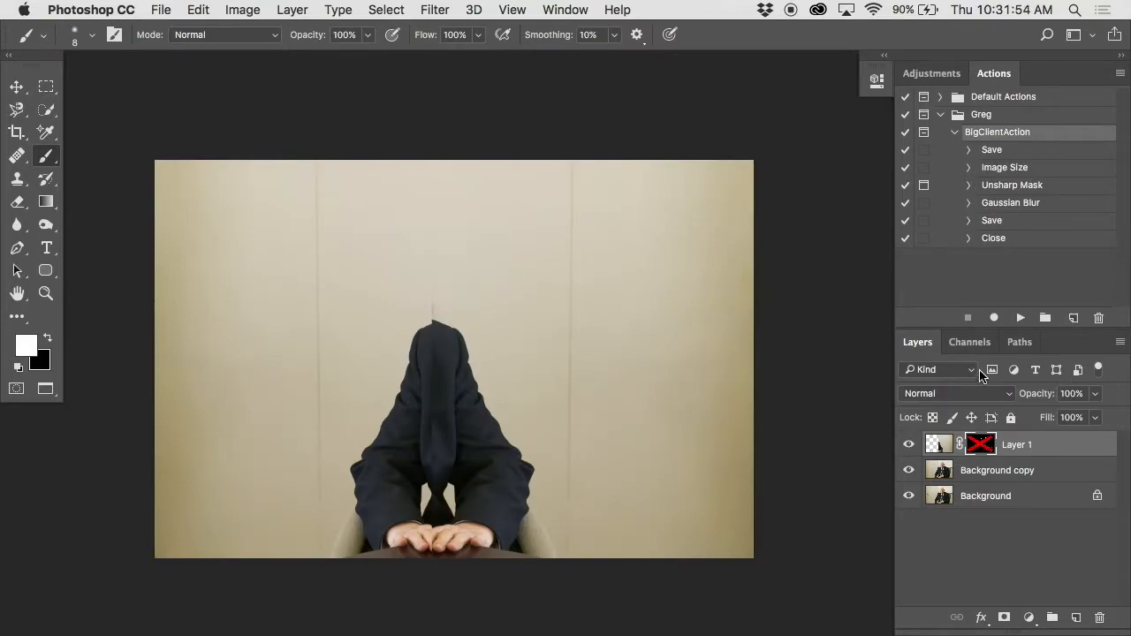
# Step: View Layer 1's mask alone, showing the man's white outline on black
pyautogui.press('cmd+i')
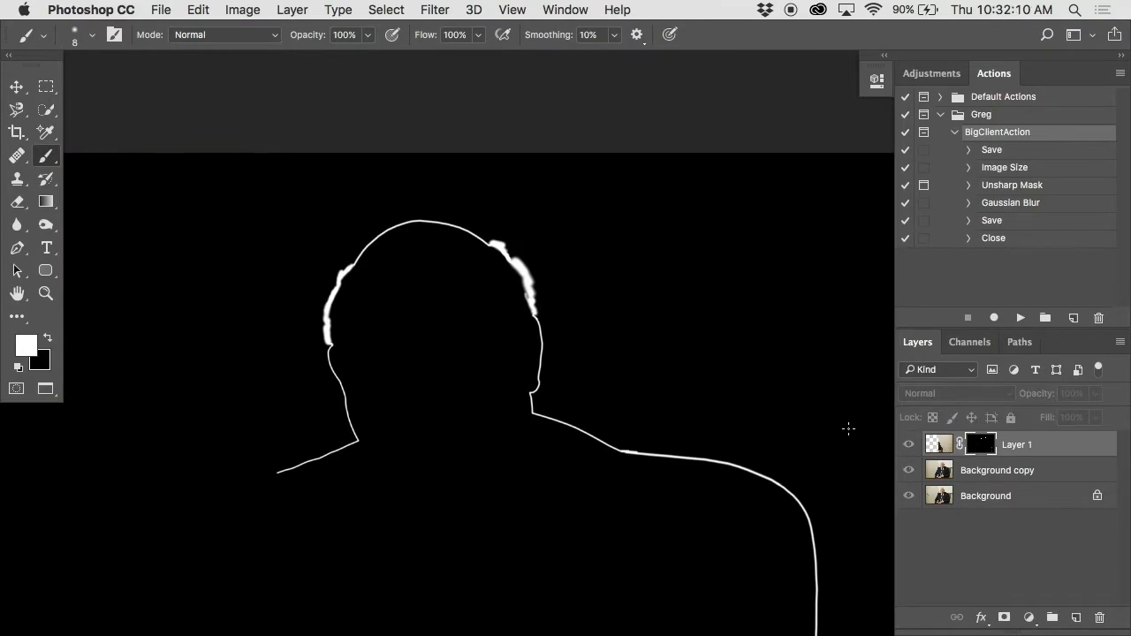
pyautogui.moveTo(691, 295)
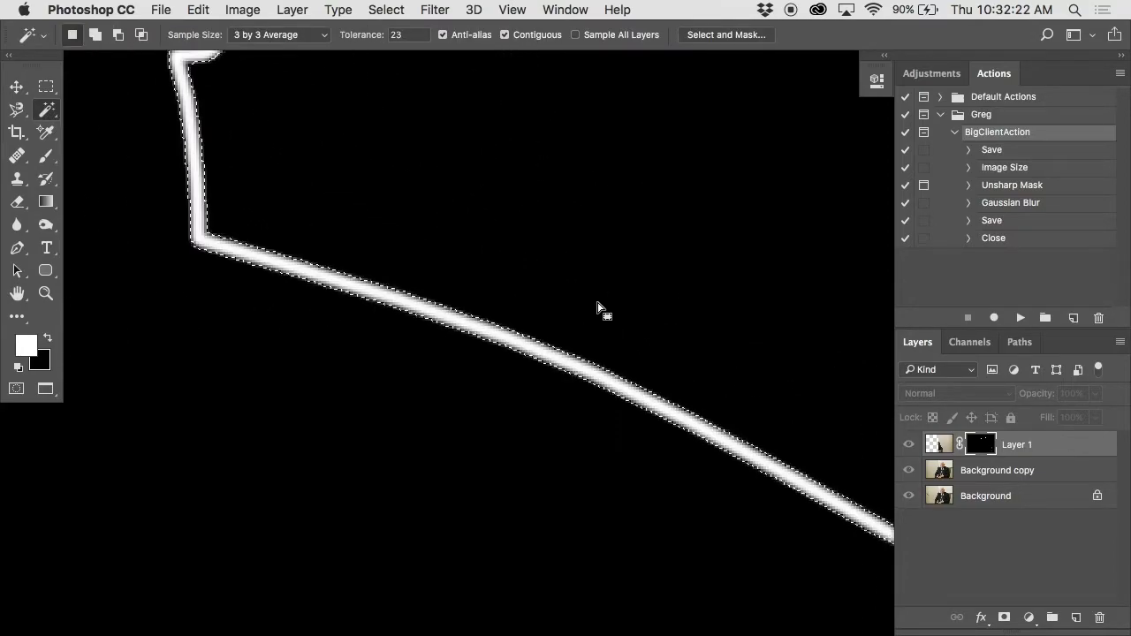
pyautogui.moveTo(583, 330)
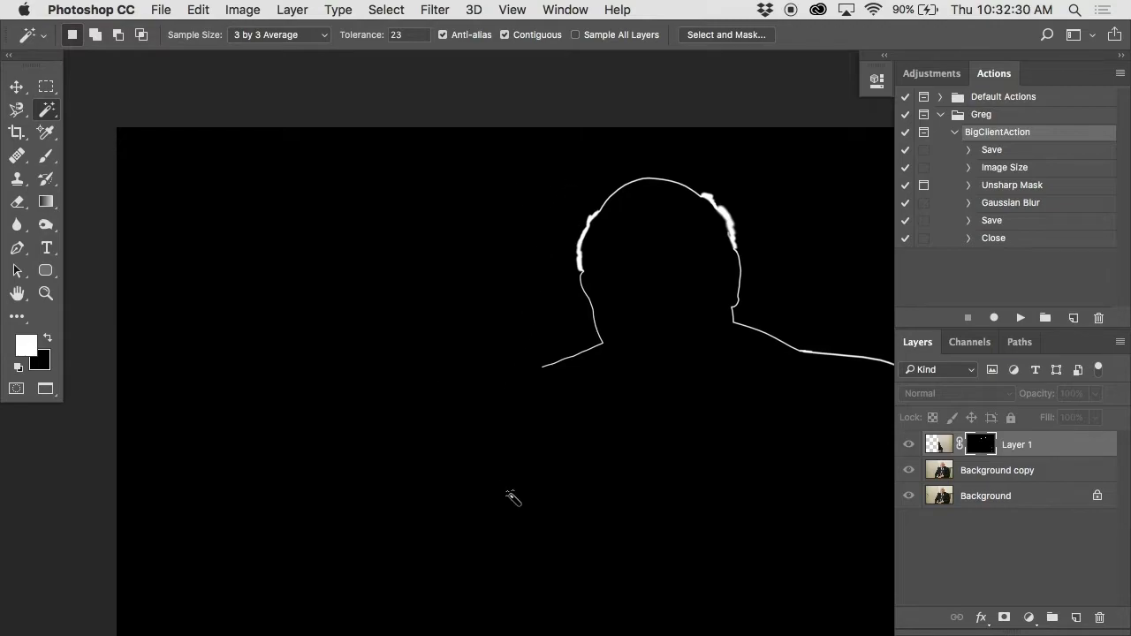
pyautogui.click(46, 156)
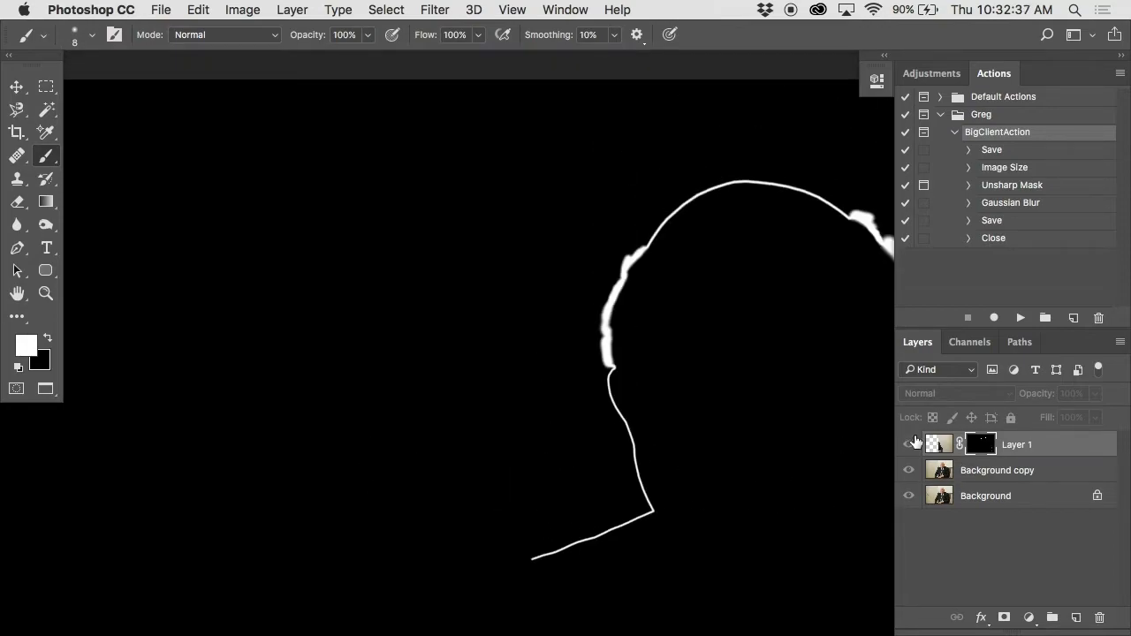
# Step: Target Layer 1's mask and paint the white outline line closed
pyautogui.click(908, 444)
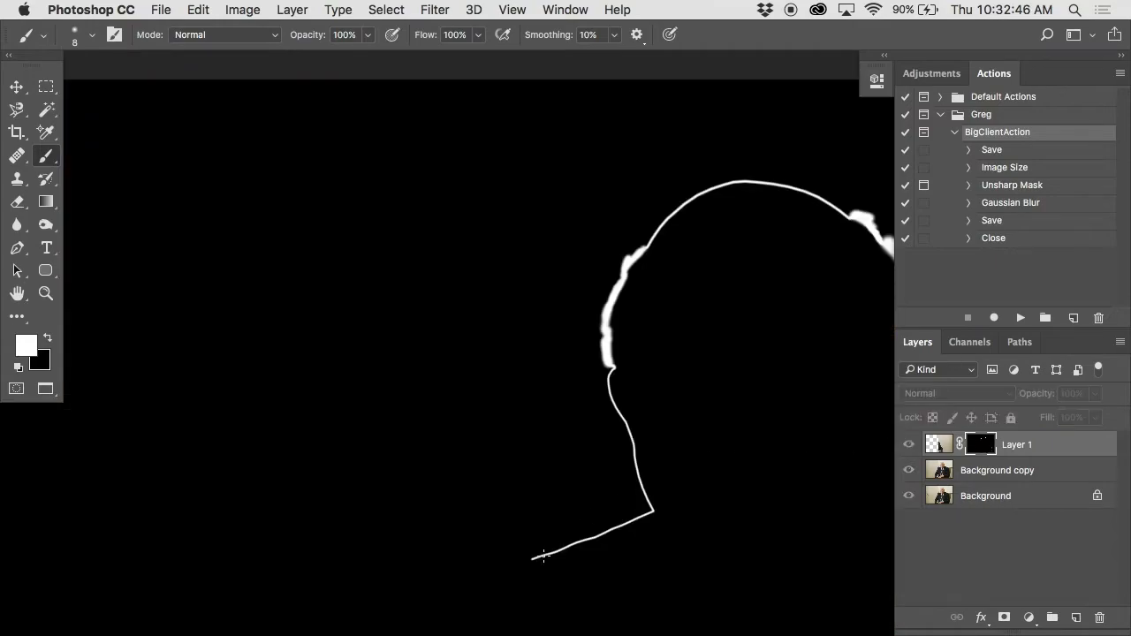
pyautogui.moveTo(541, 557); pyautogui.dragTo(236, 83)
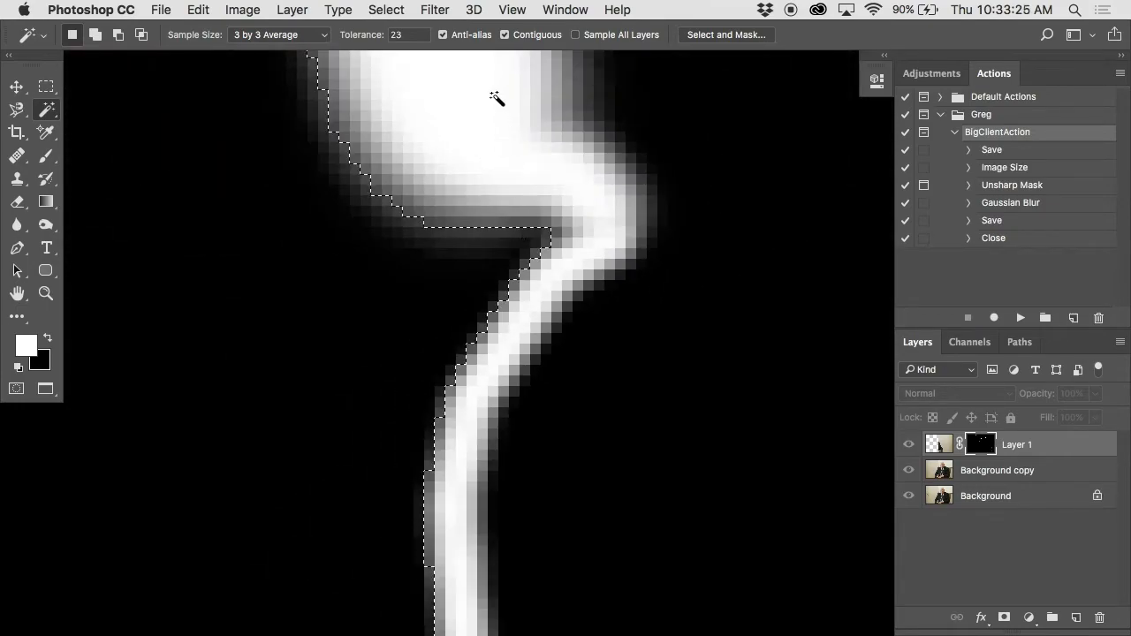
# Step: Expand the black-area mask selection by 2 pixels
pyautogui.click(385, 9)
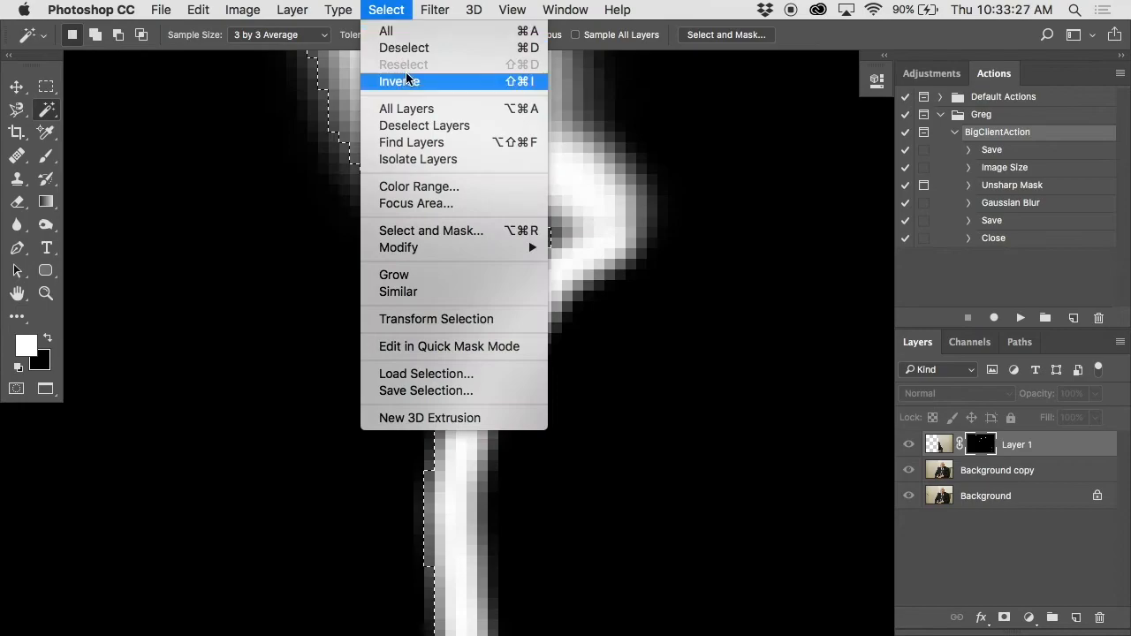
pyautogui.moveTo(399, 247)
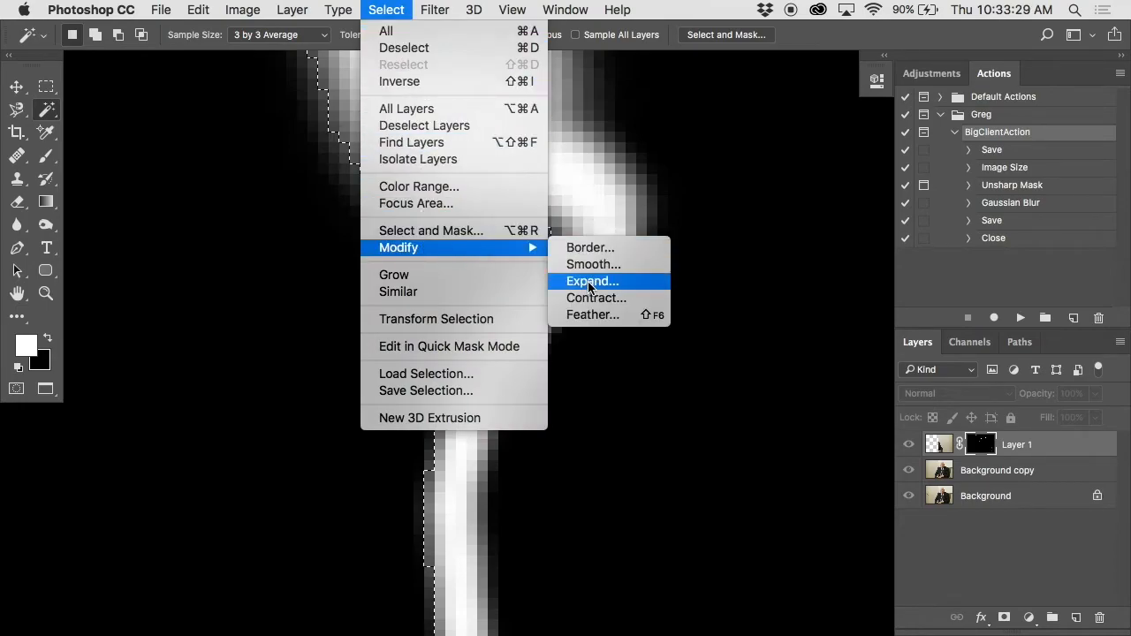
pyautogui.click(590, 281)
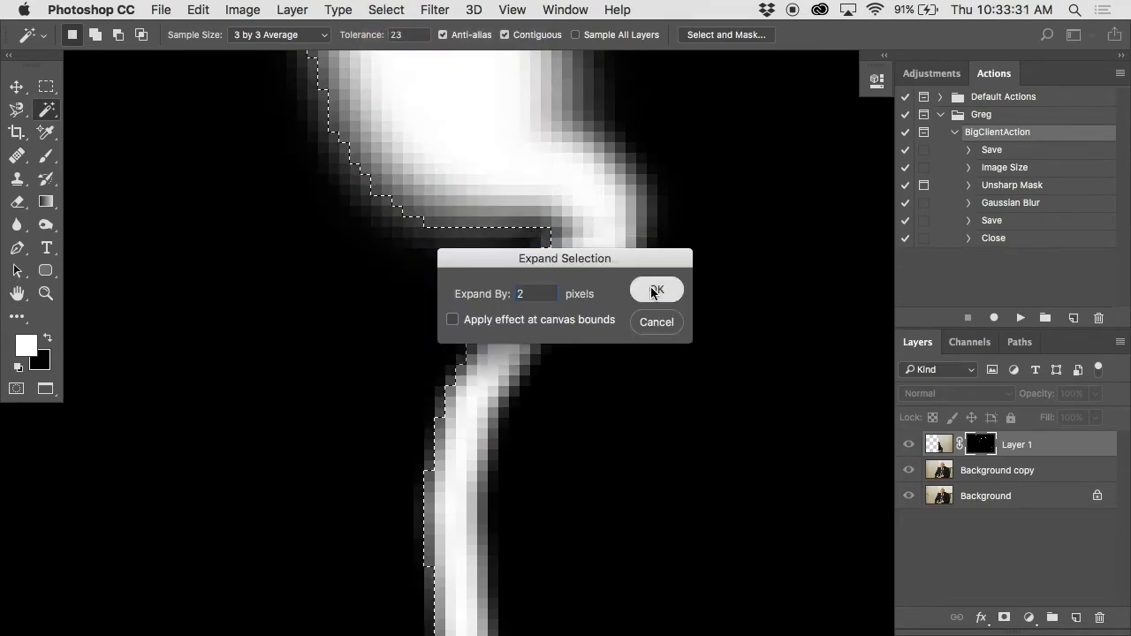
pyautogui.click(656, 290)
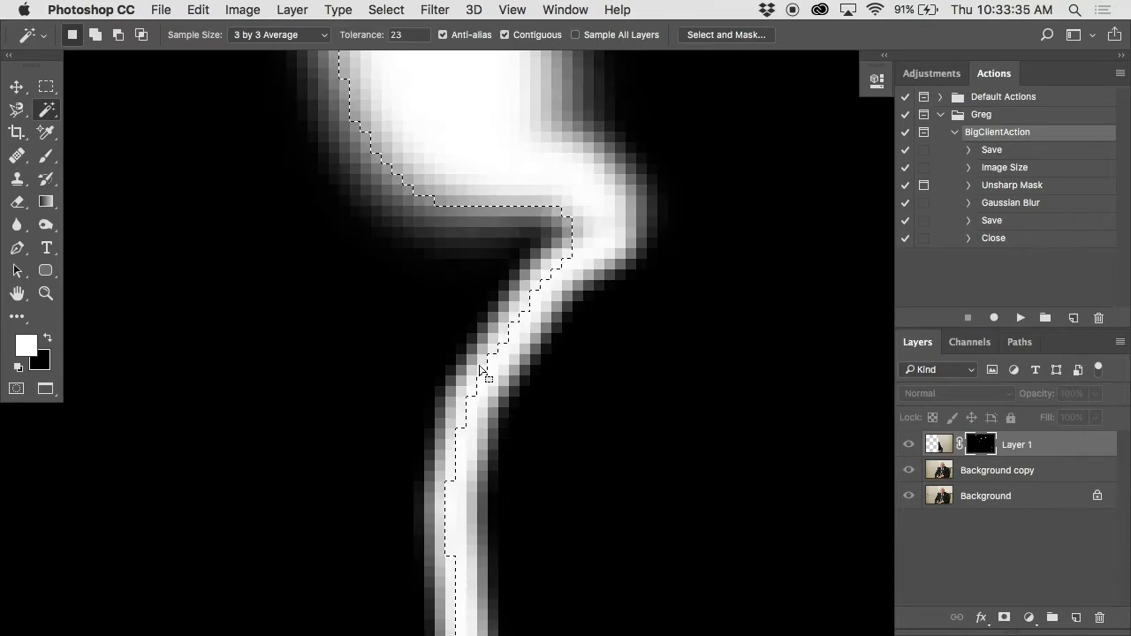
pyautogui.click(182, 9)
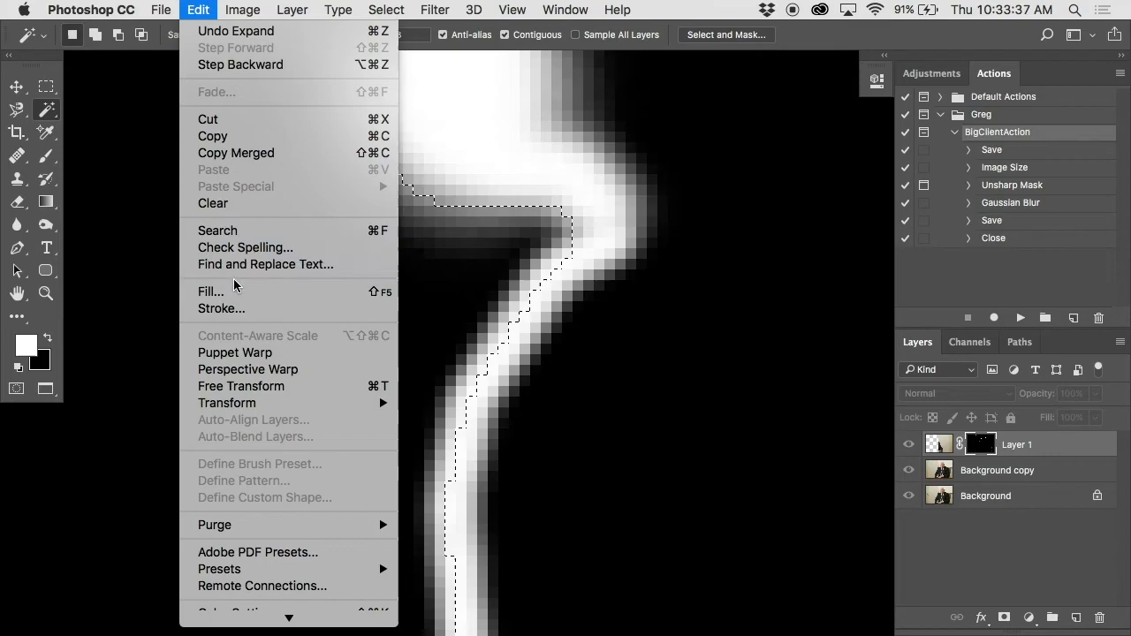
# Step: Fill the selected mask area with White at 100% opacity
pyautogui.click(211, 292)
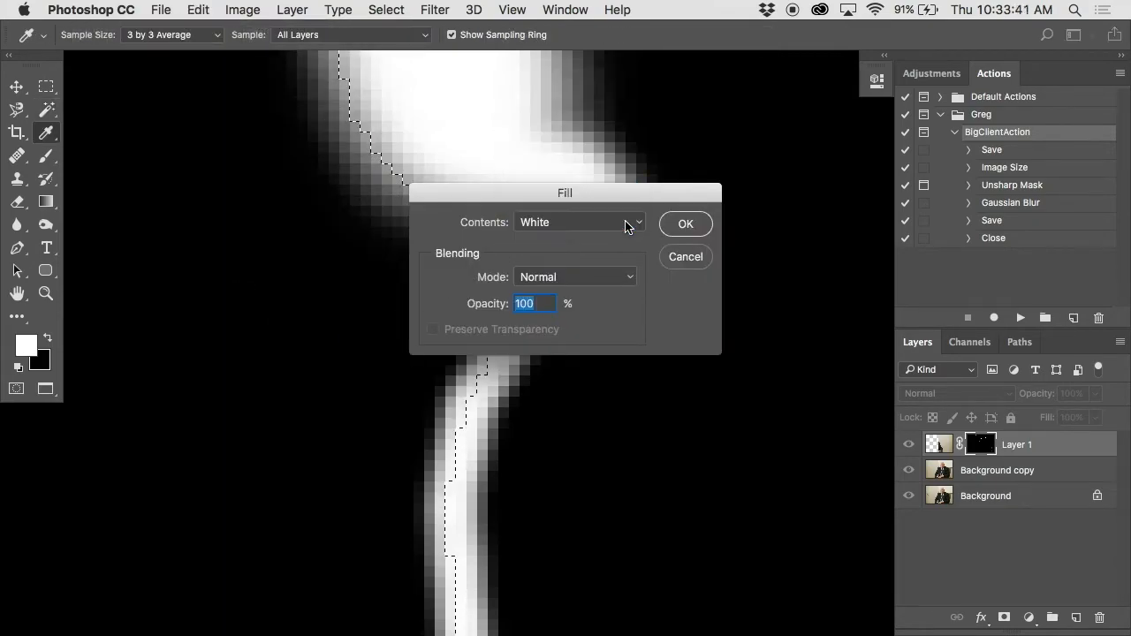
pyautogui.click(685, 223)
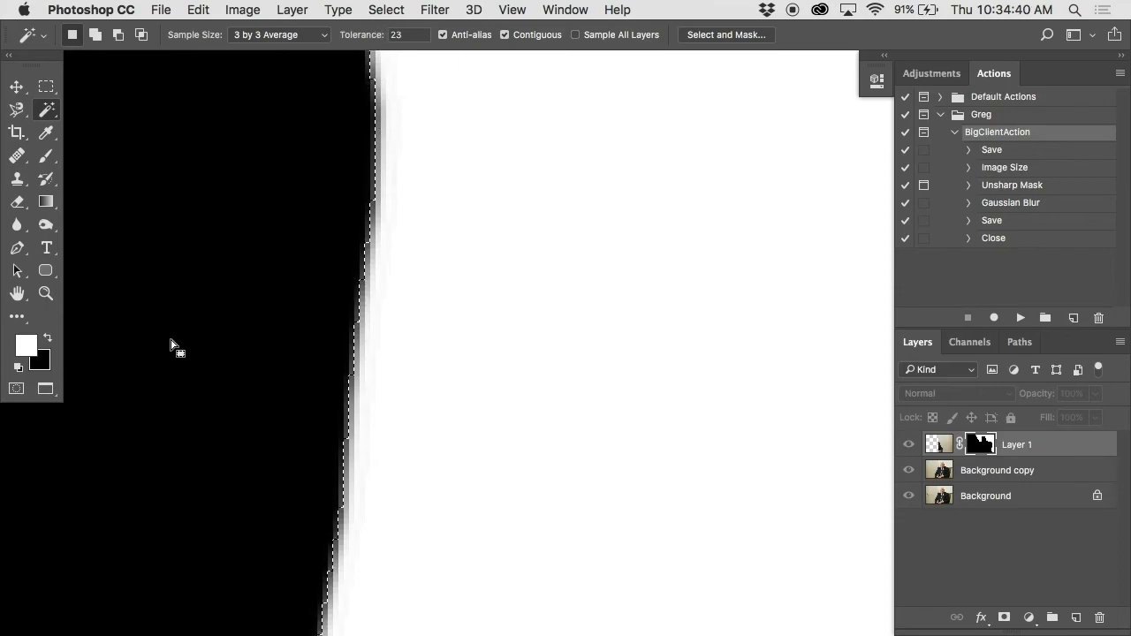
# Step: Expand the selection by another 2 pixels, then invert it
pyautogui.click(385, 10)
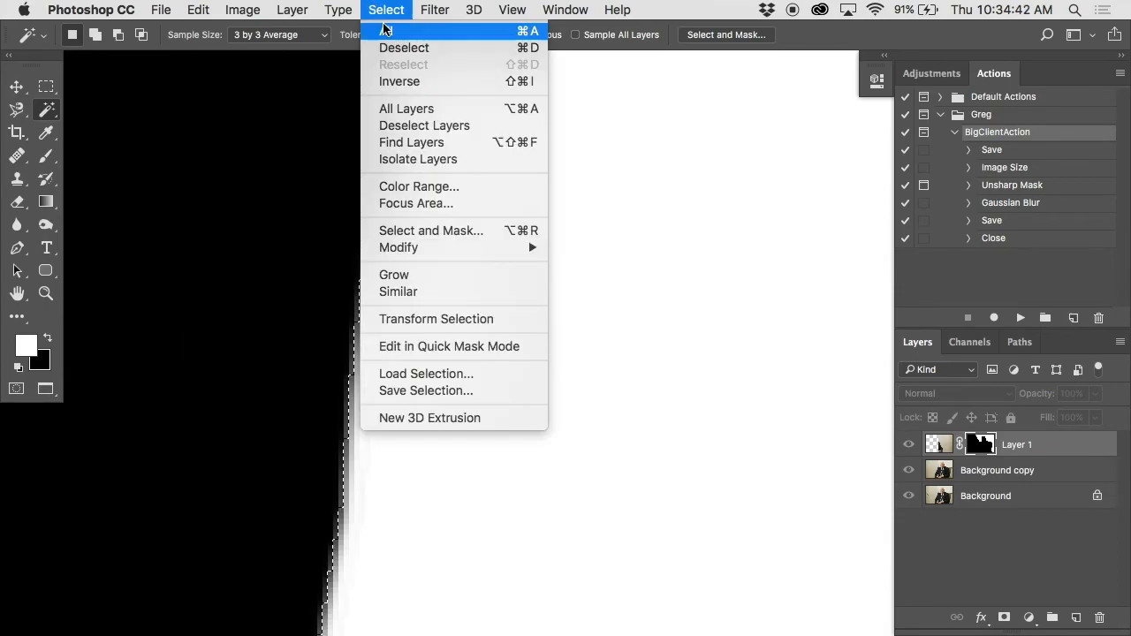
pyautogui.moveTo(400, 248)
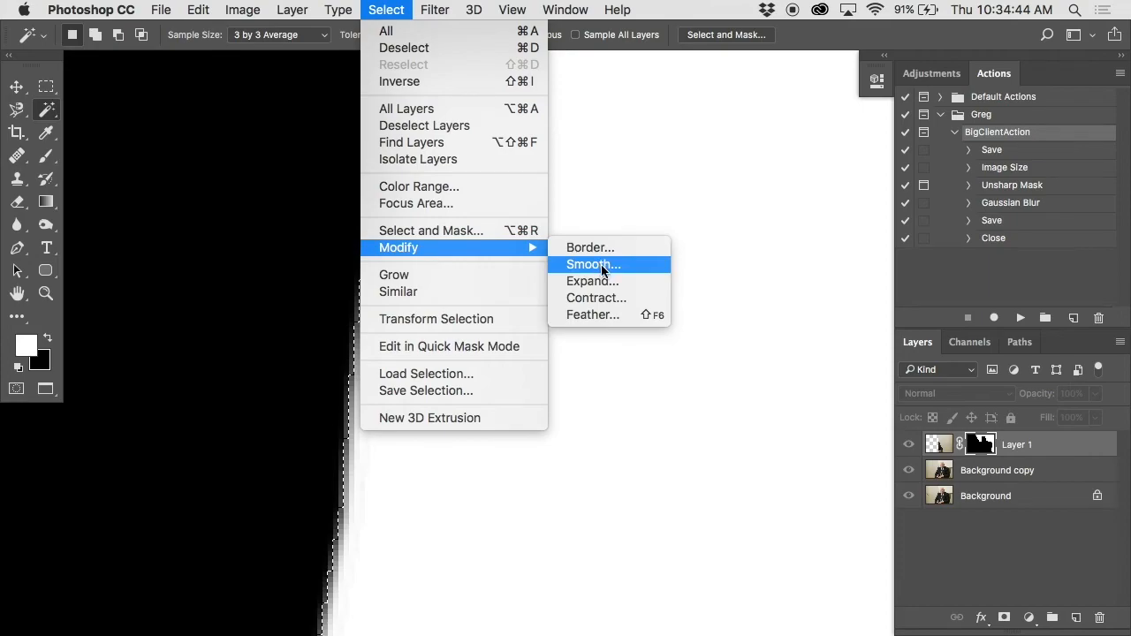
pyautogui.click(592, 281)
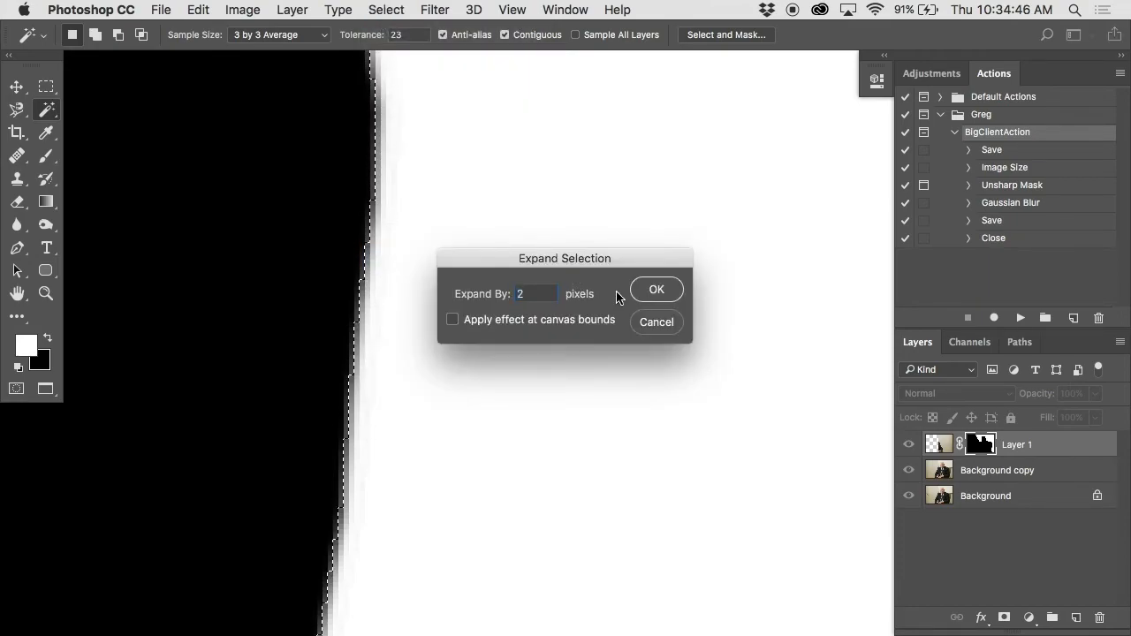
pyautogui.click(655, 289)
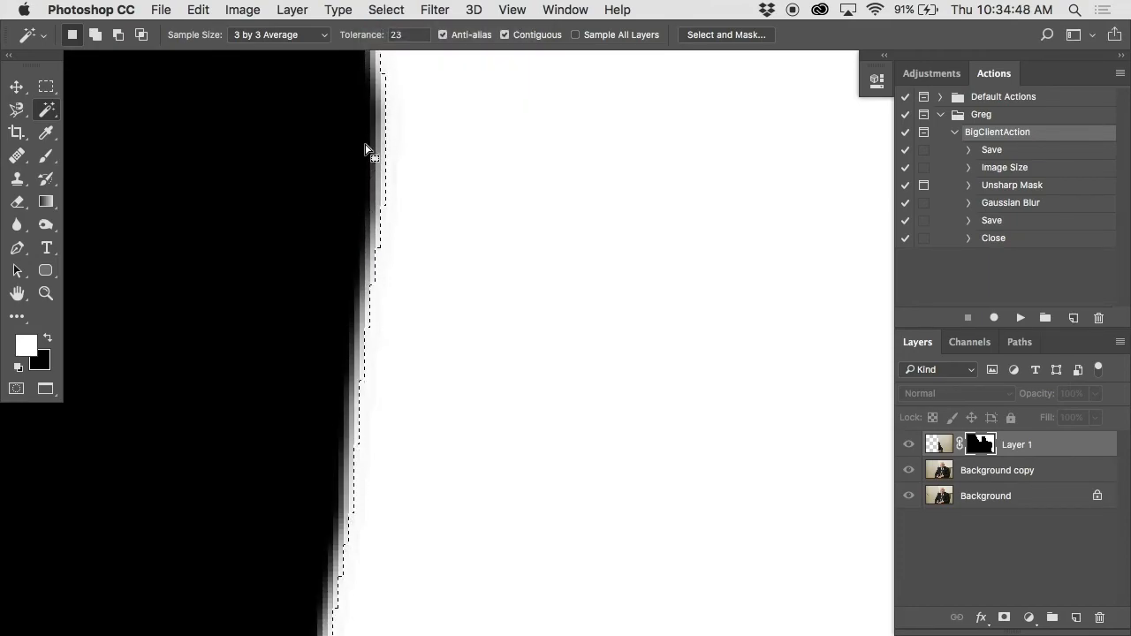
pyautogui.click(385, 9)
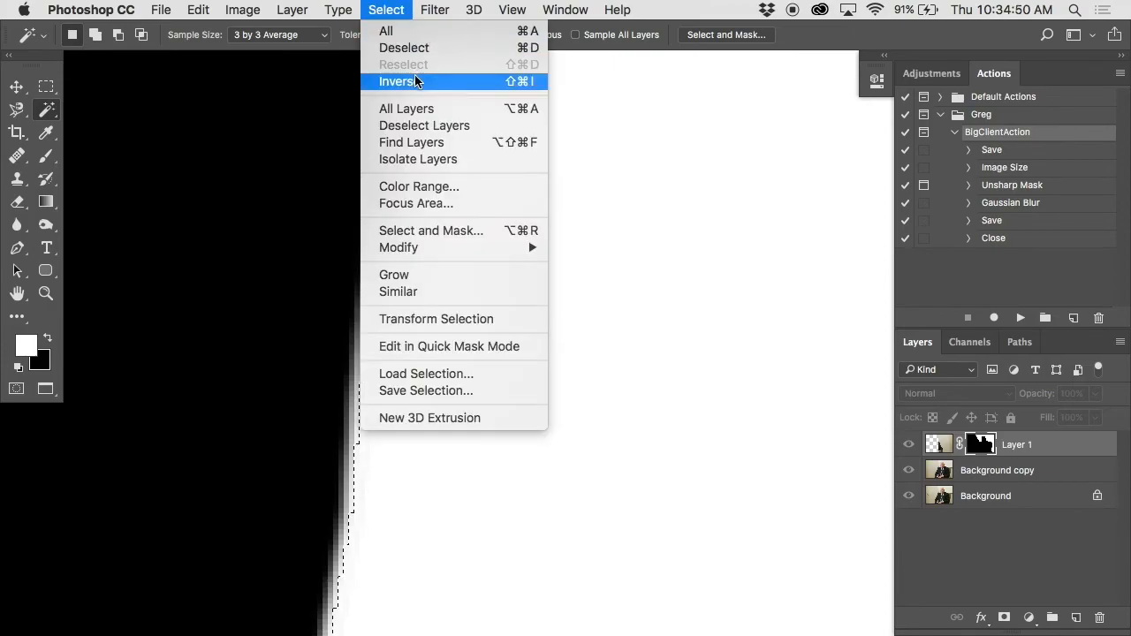
pyautogui.click(401, 81)
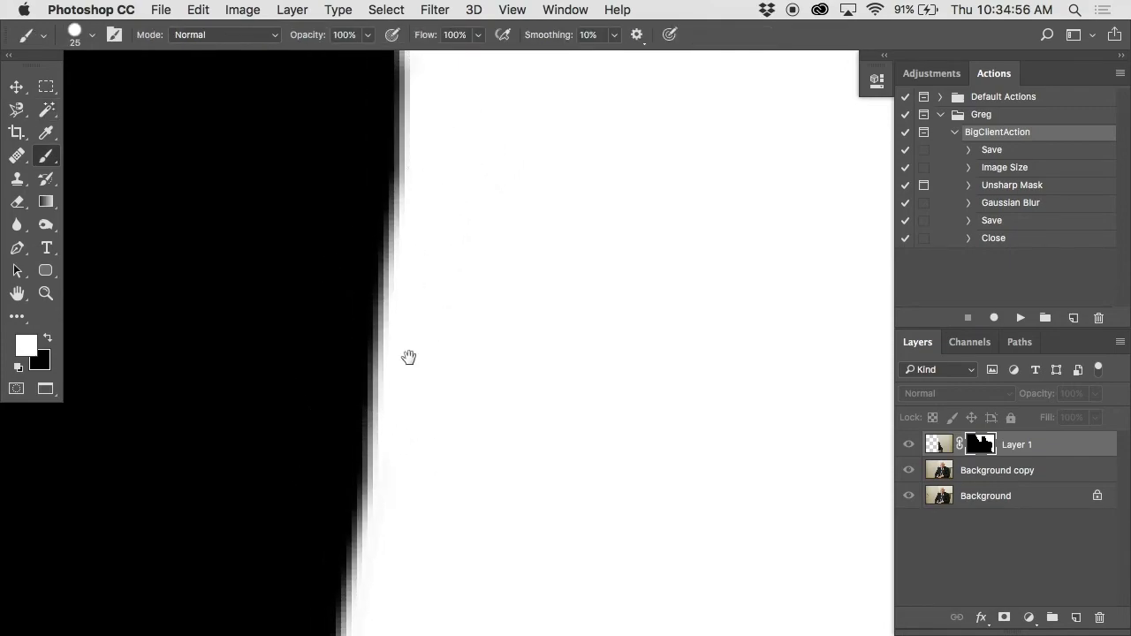
pyautogui.moveTo(408, 357); pyautogui.dragTo(476, 337)
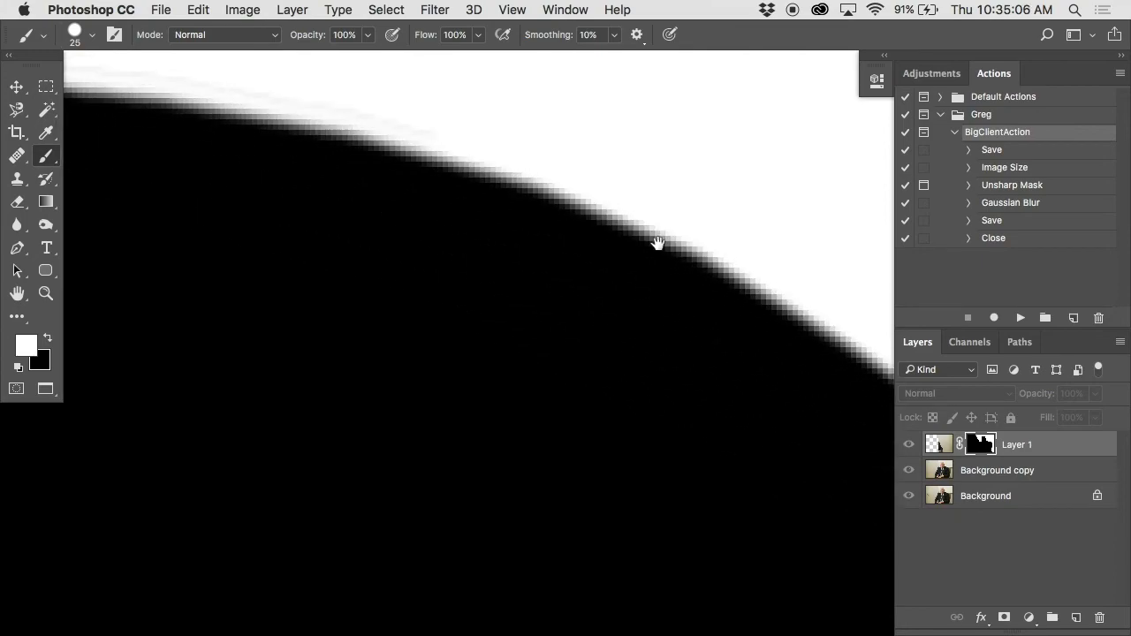
pyautogui.moveTo(658, 241); pyautogui.dragTo(844, 250)
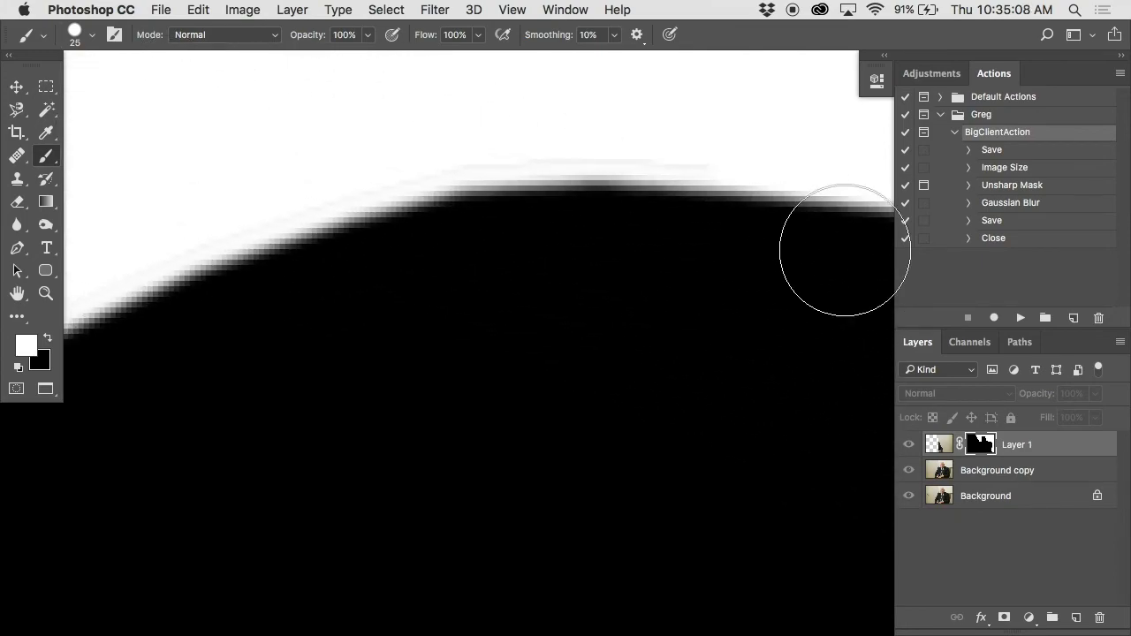